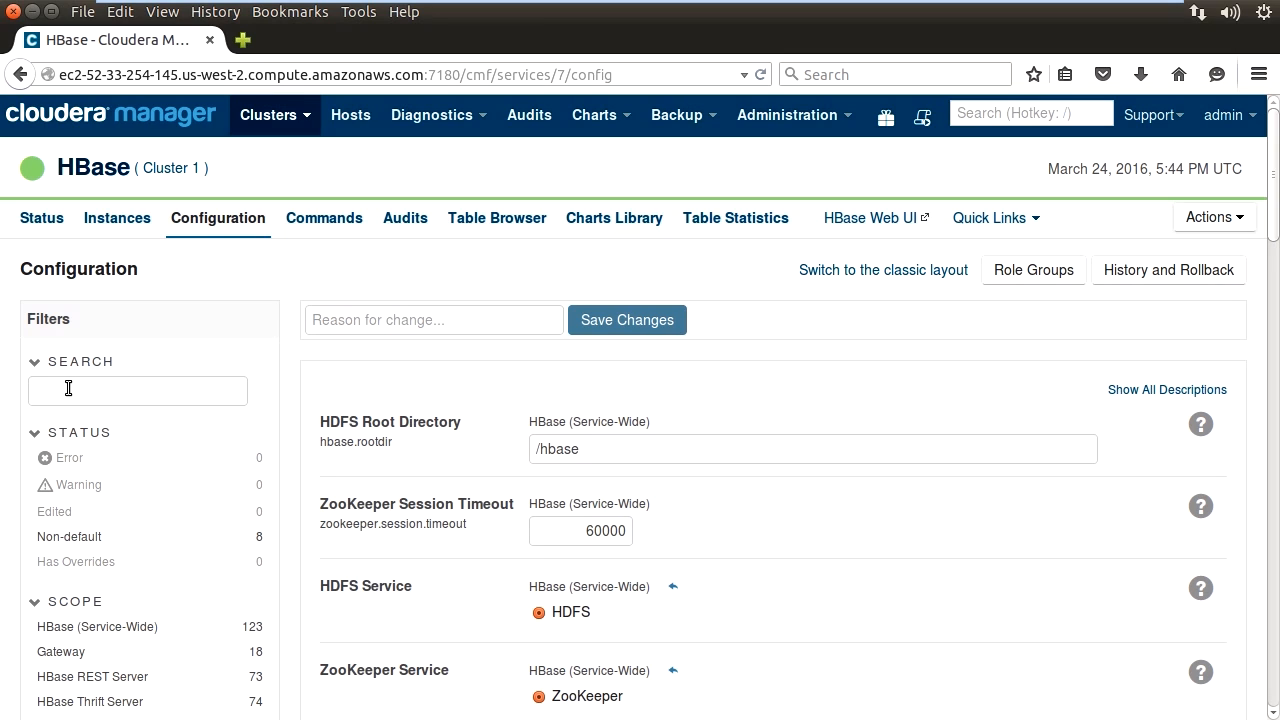
Filter the HBase configuration for 'wal' to review the WAL Provider settings
text(hedged)
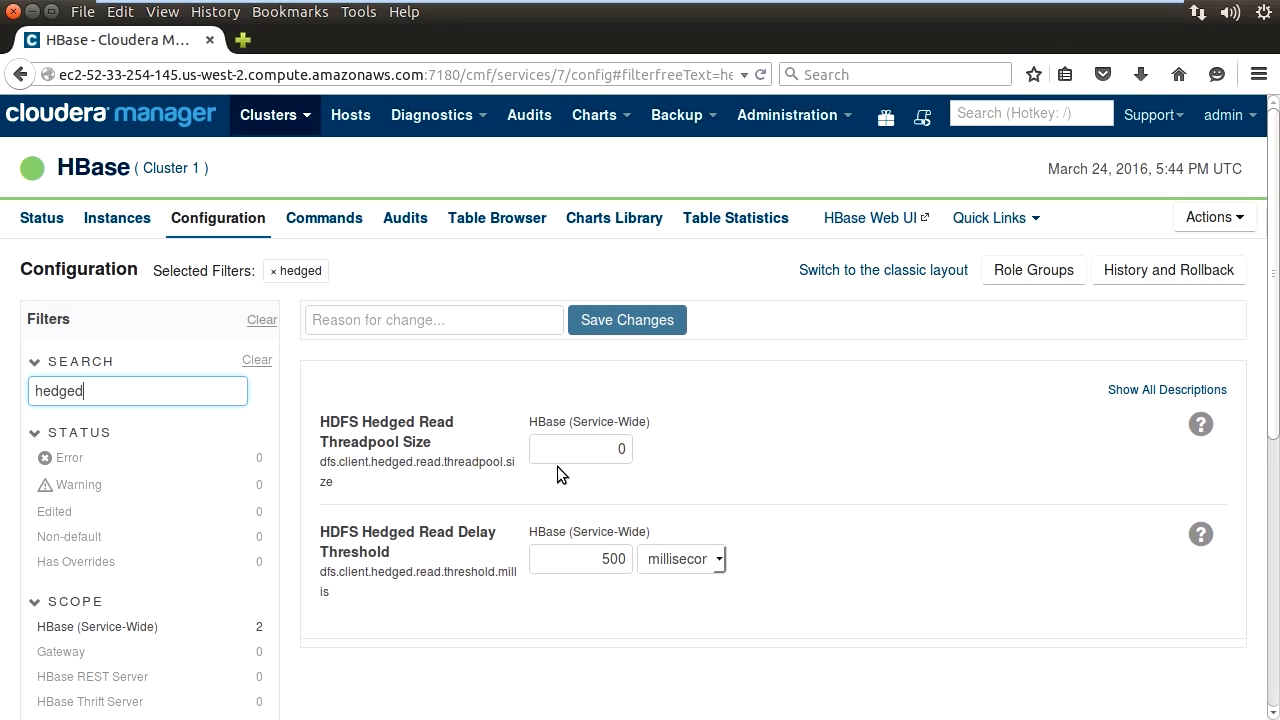
mouse_move(568, 484)
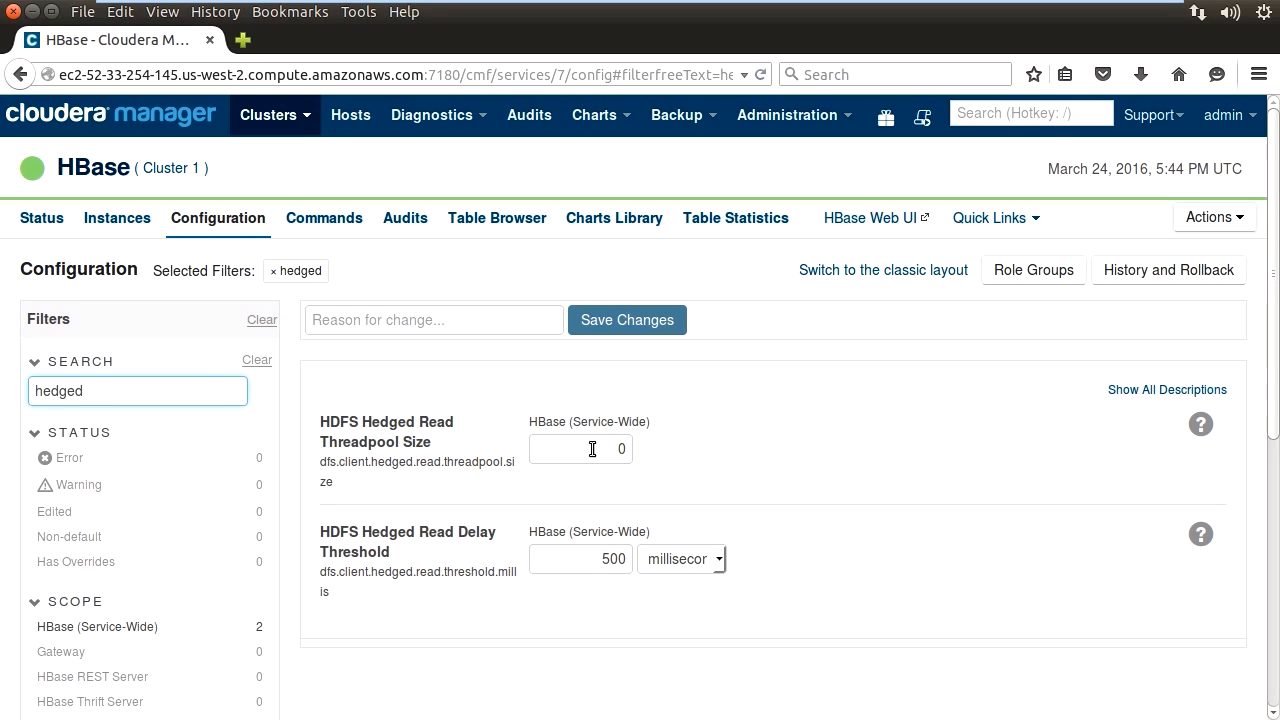
mouse_move(556, 560)
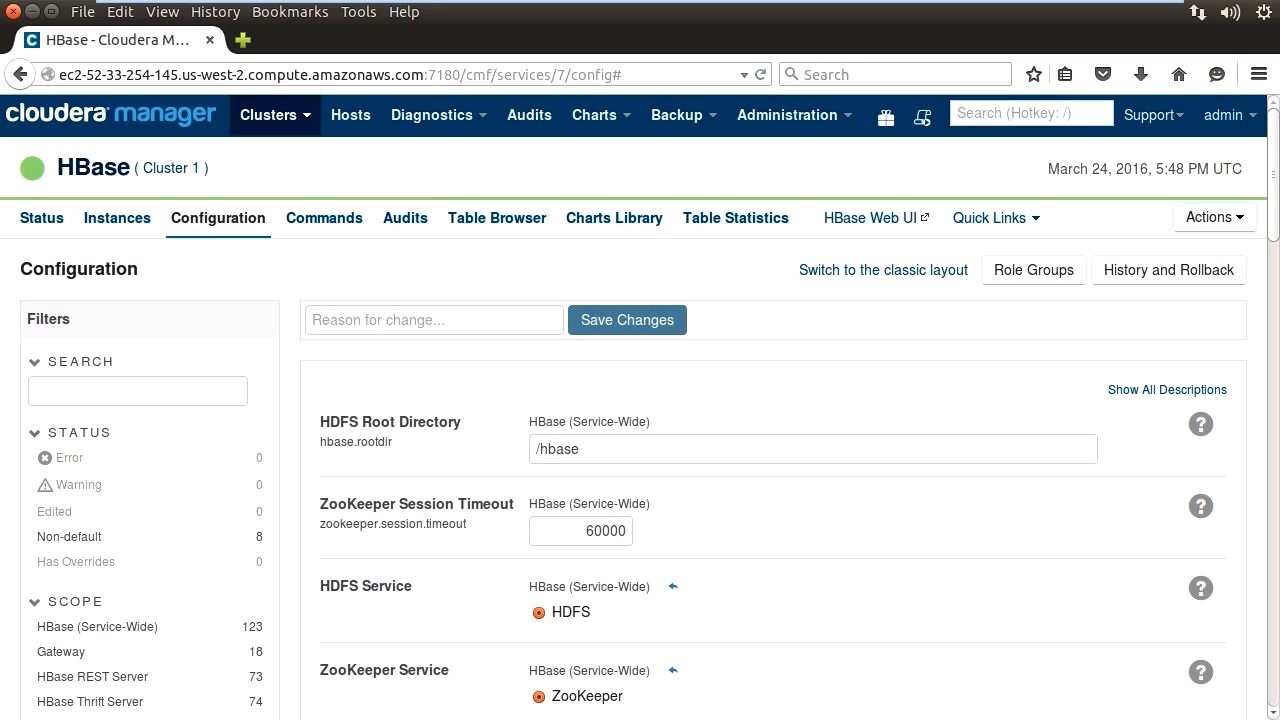
mouse_move(76, 388)
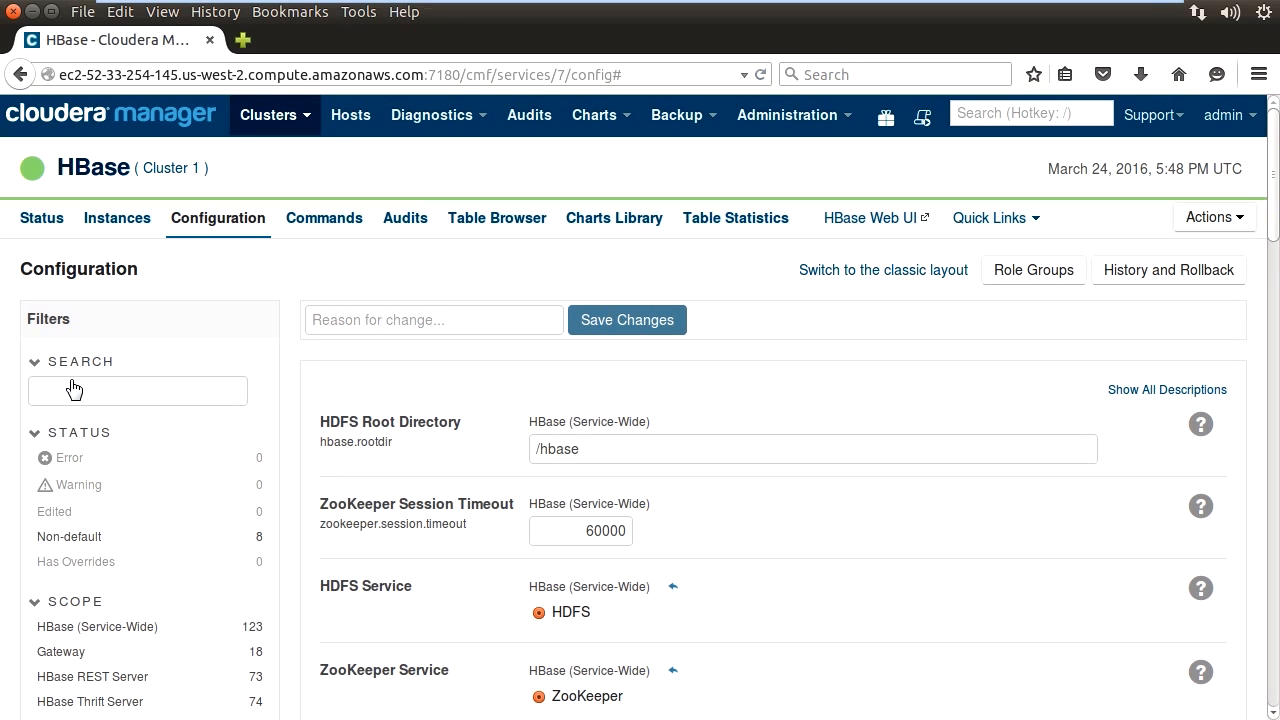
text(wal)
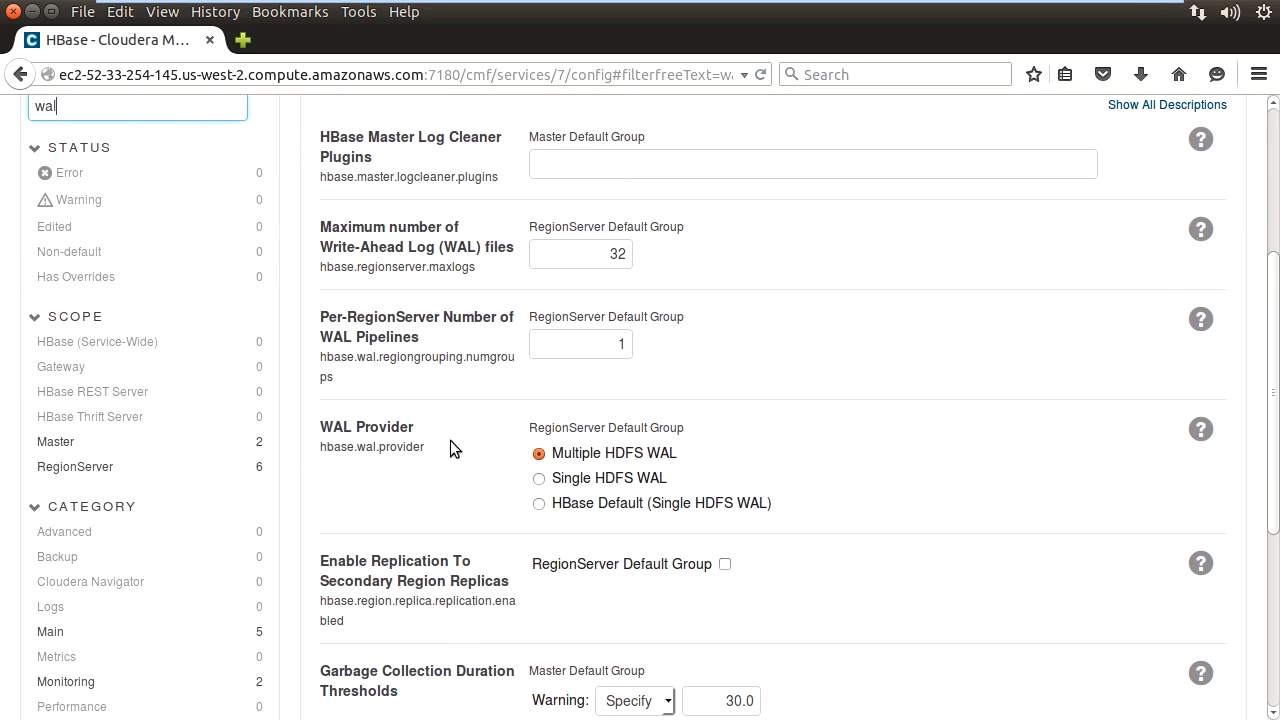
mouse_move(590, 468)
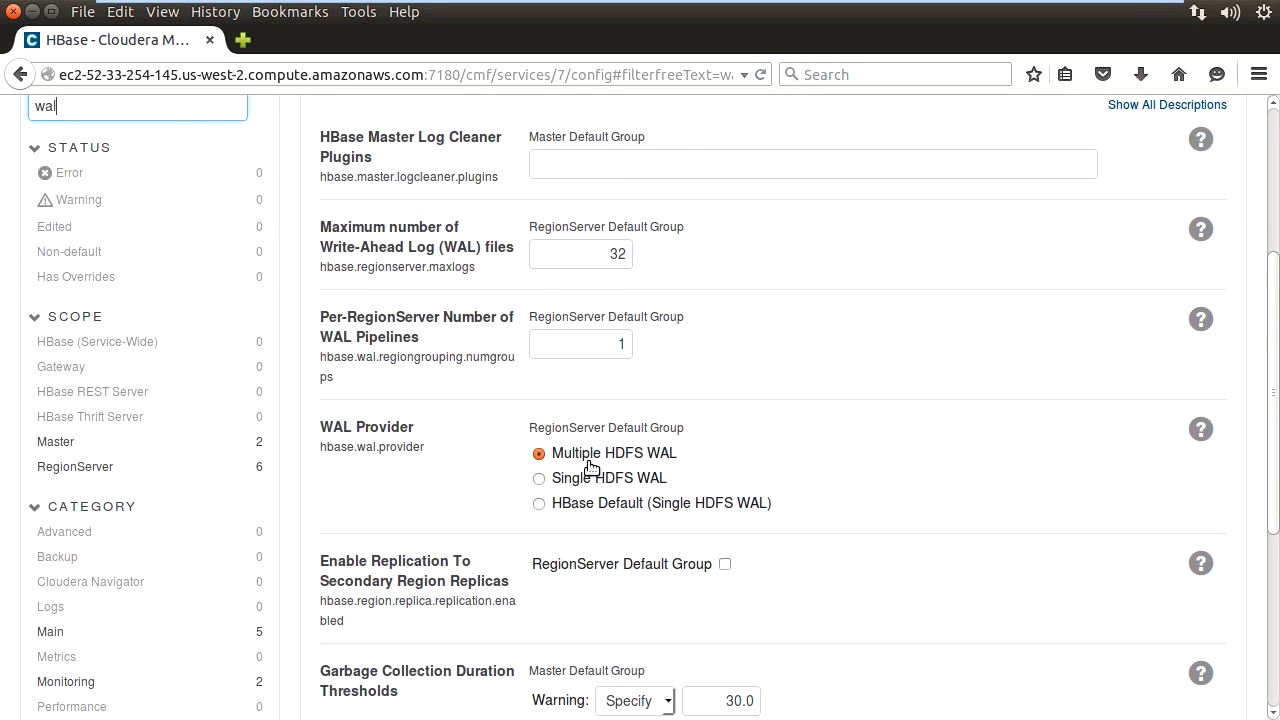
mouse_move(596, 470)
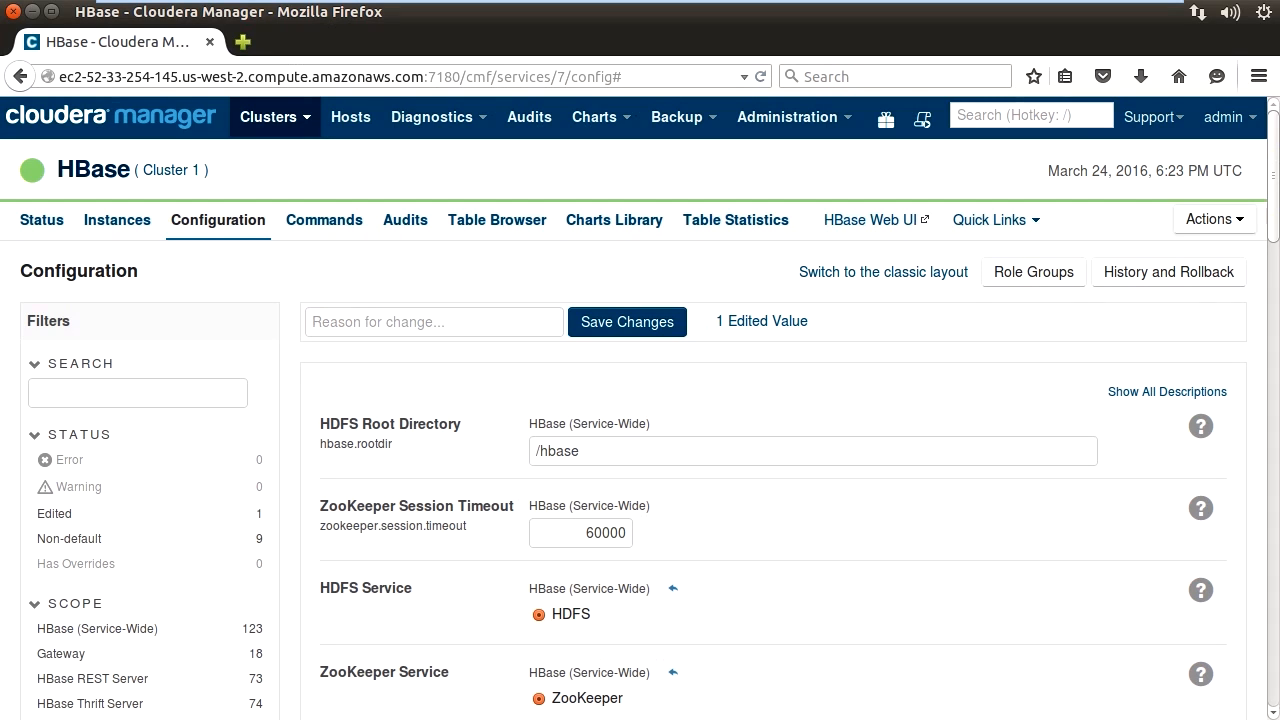
mouse_move(176, 452)
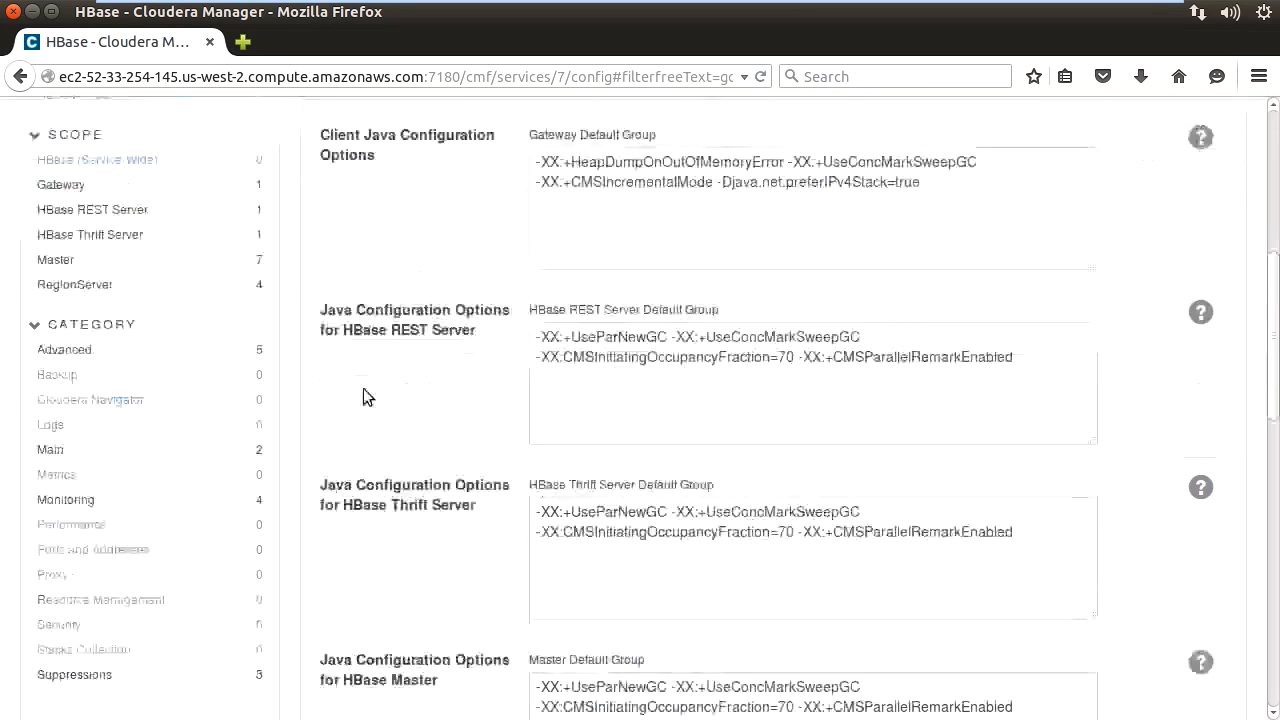
Replace the RegionServer Java options with -XX:+UseG1GC -XX:MaxGCPauseMillis=100
scroll(down, 3)
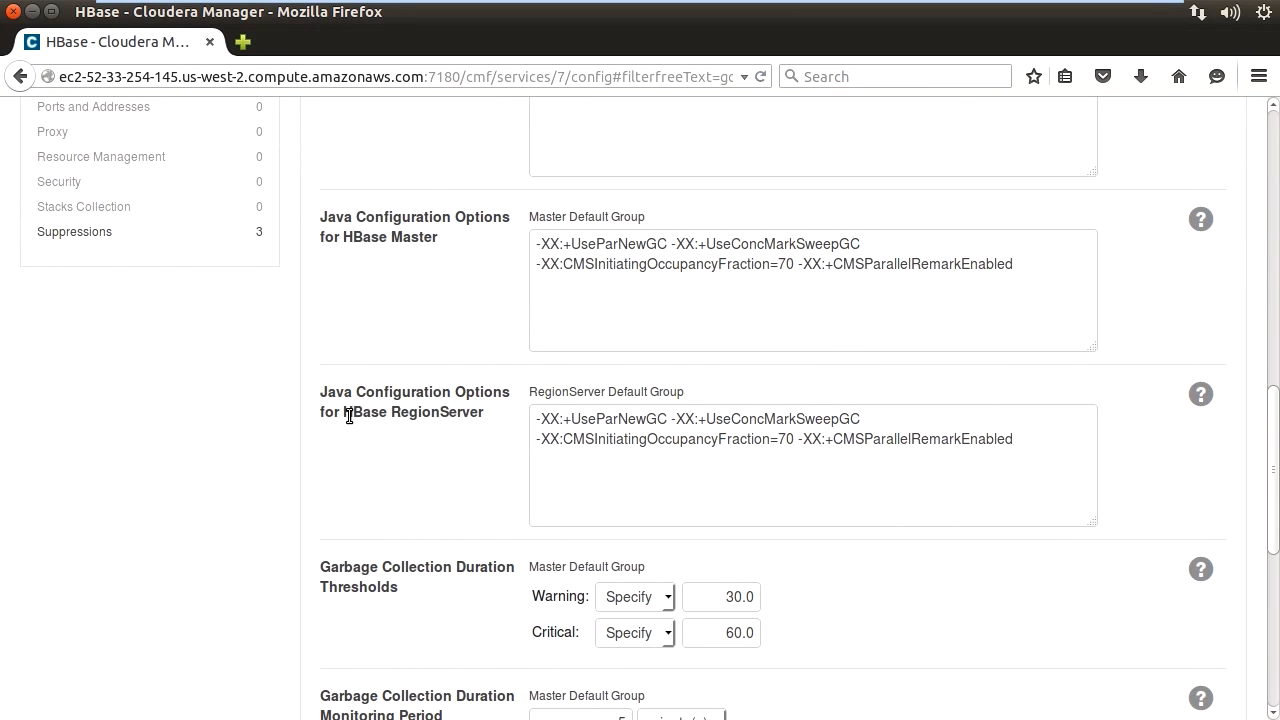
mouse_move(346, 444)
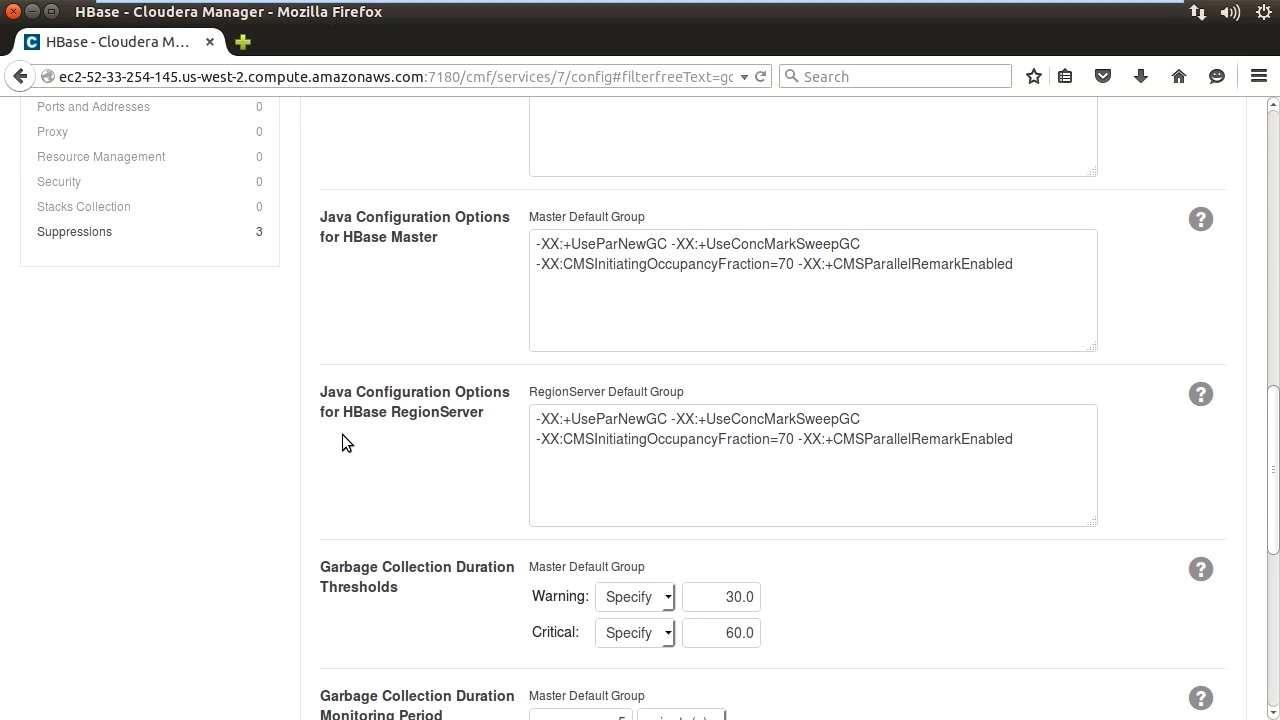
mouse_move(604, 436)
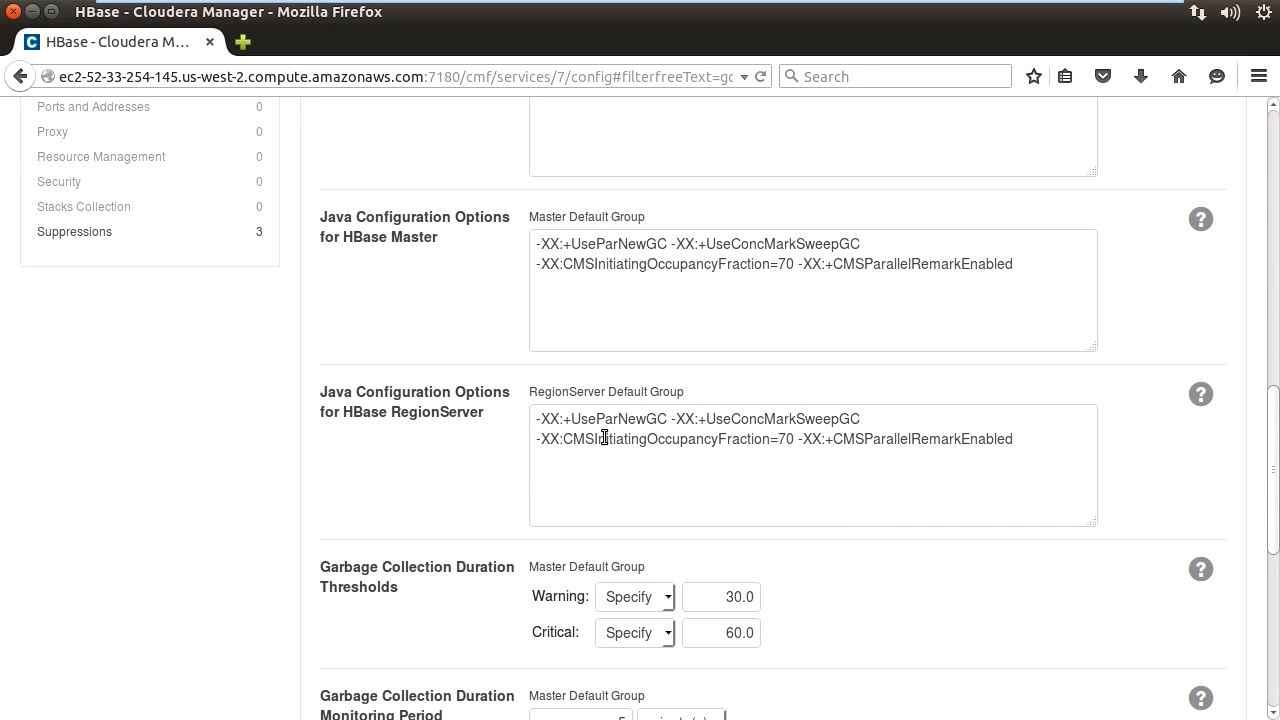
mouse_move(886, 432)
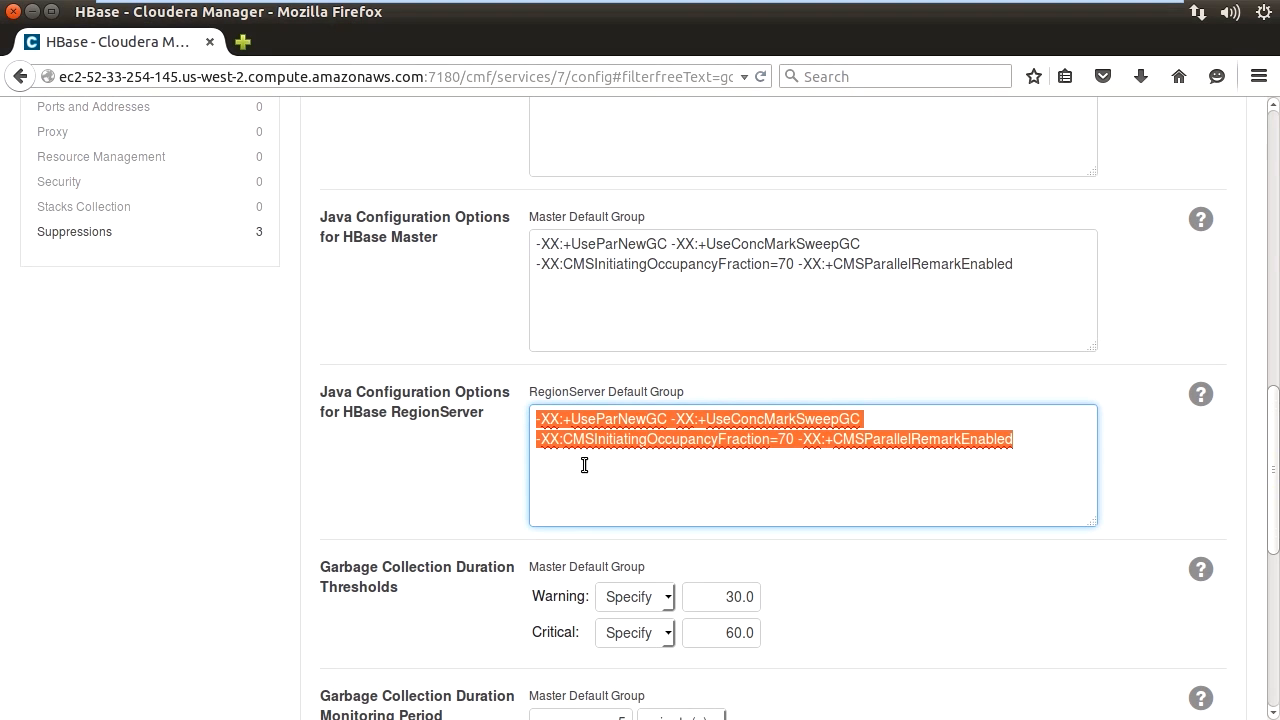
text(-XX:+UseG1GC -XX:MaxGCPauseMillis=100)
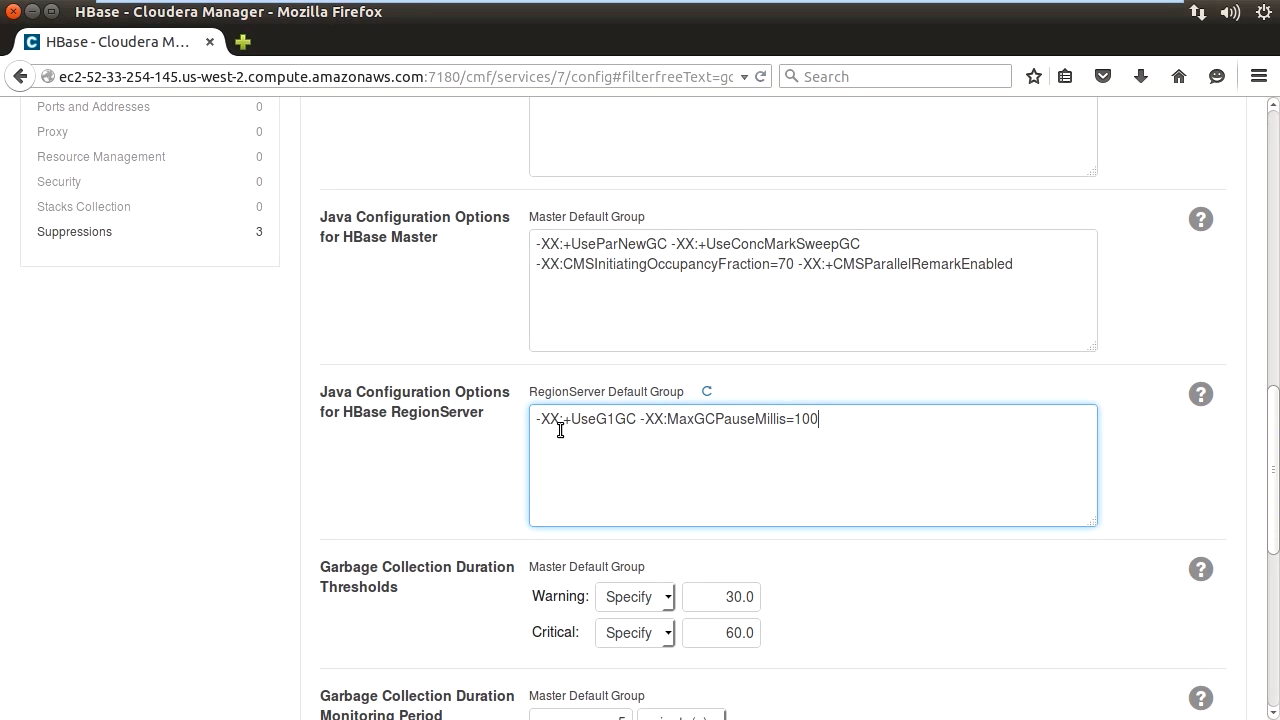
mouse_move(624, 424)
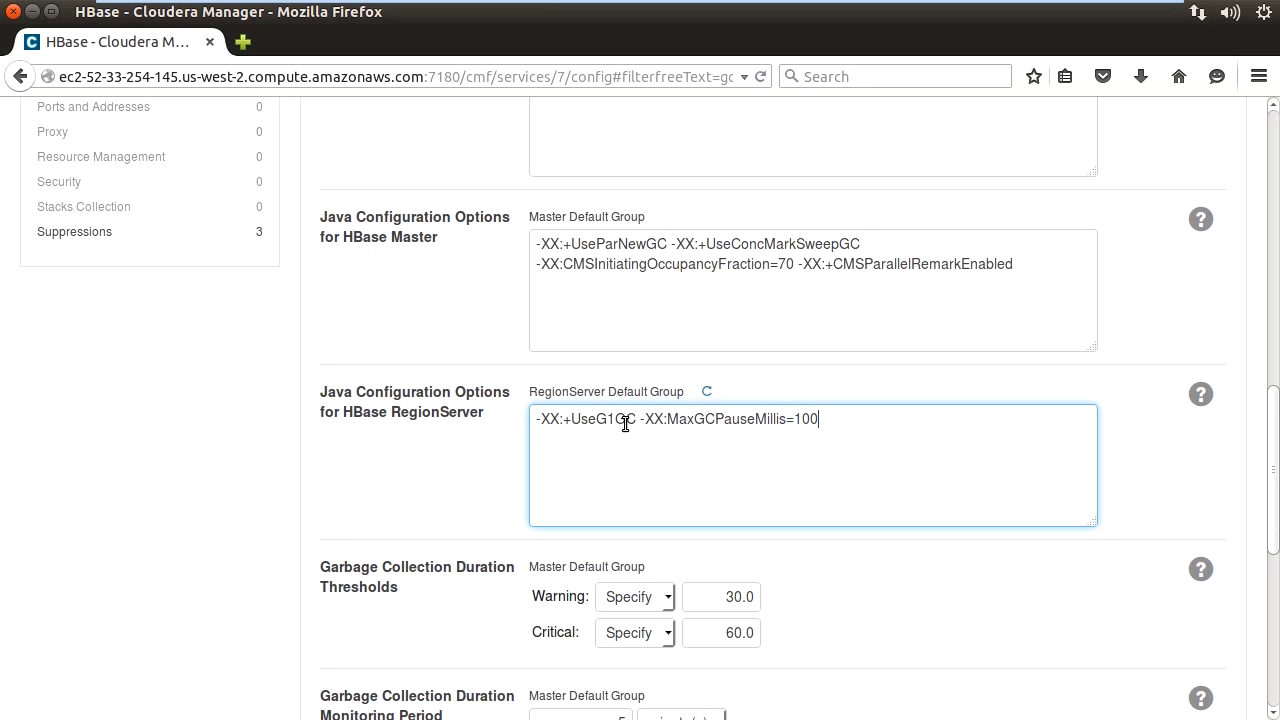
mouse_move(680, 442)
text(heap)
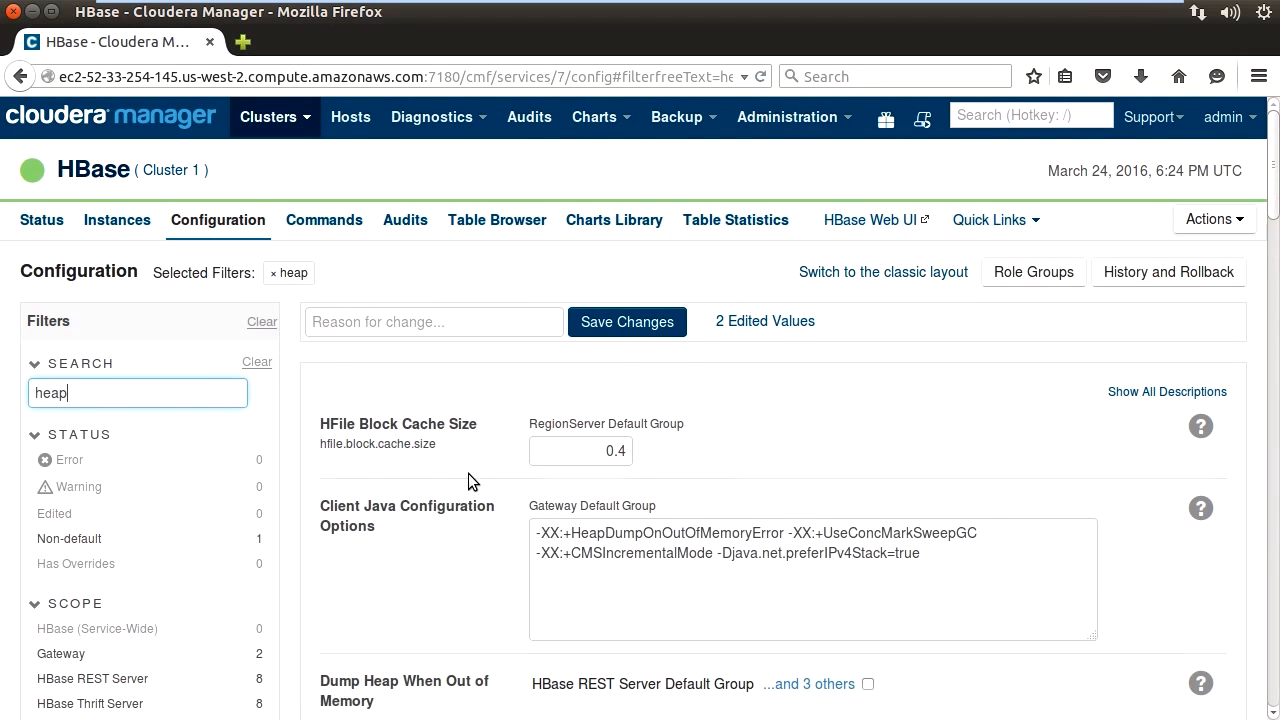
Raise the RegionServer Java heap size to 1178 MiB
scroll(down, 3)
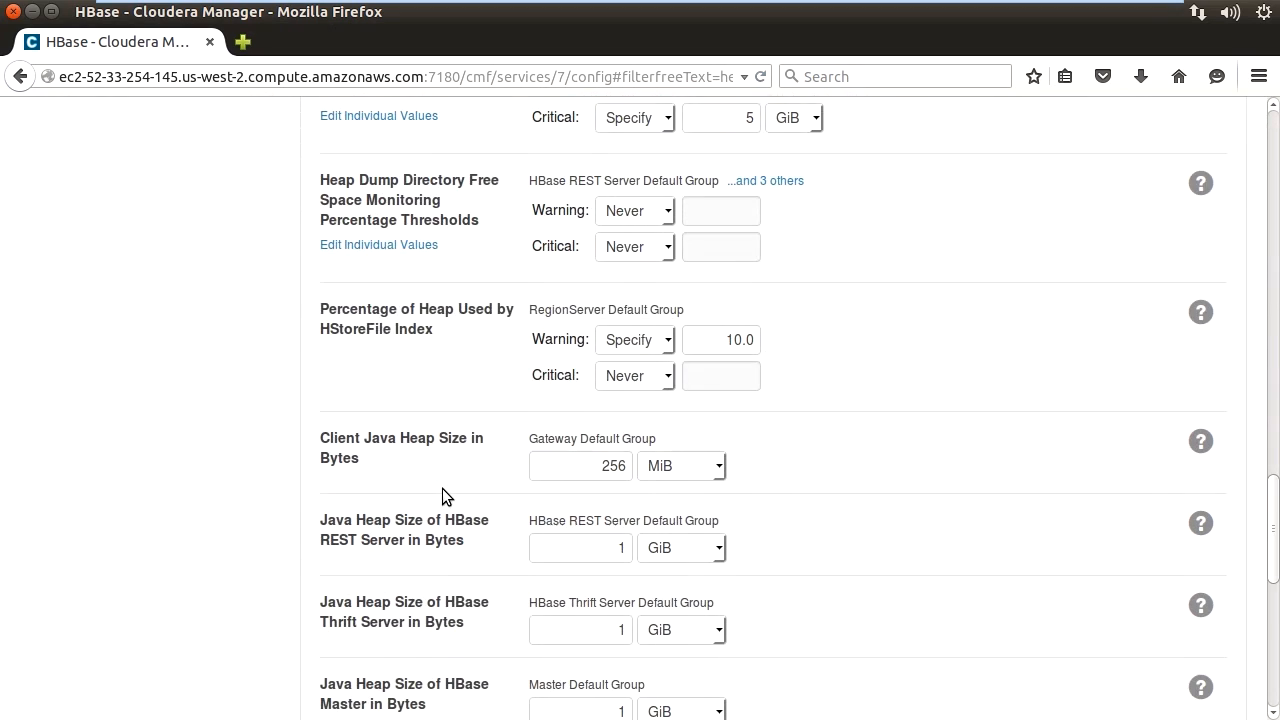
scroll(down, 3)
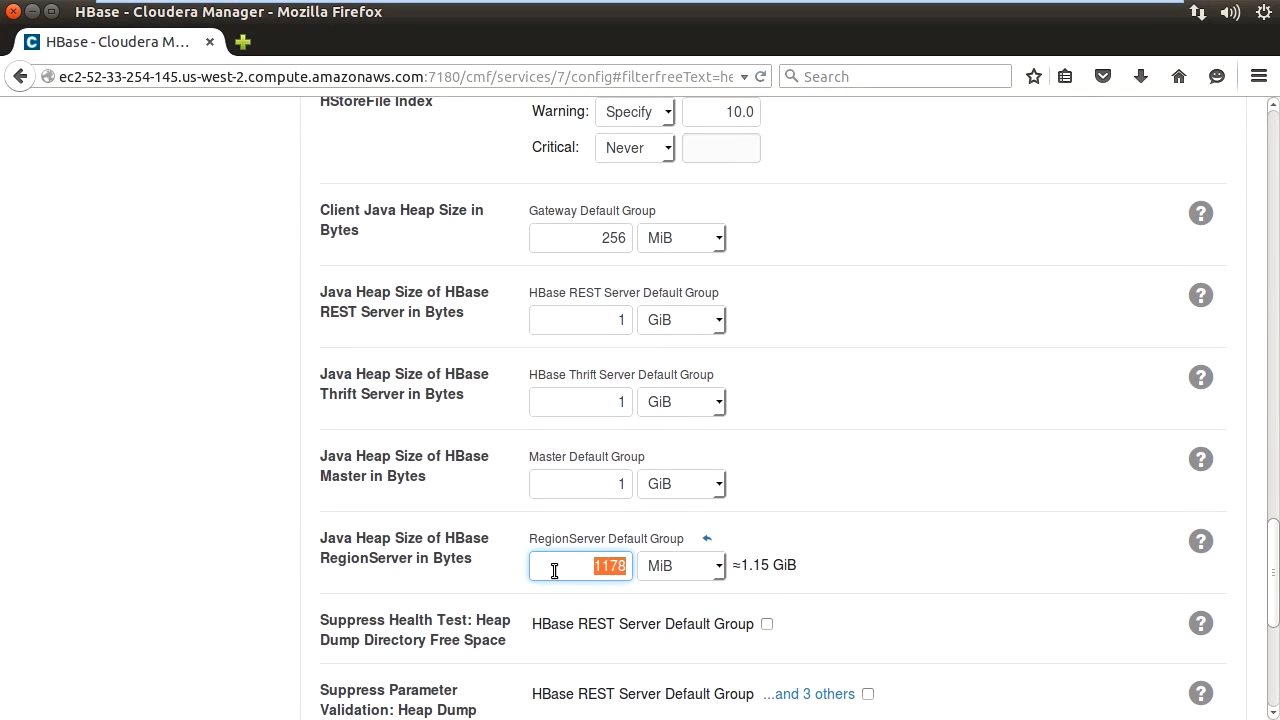
click(680, 566)
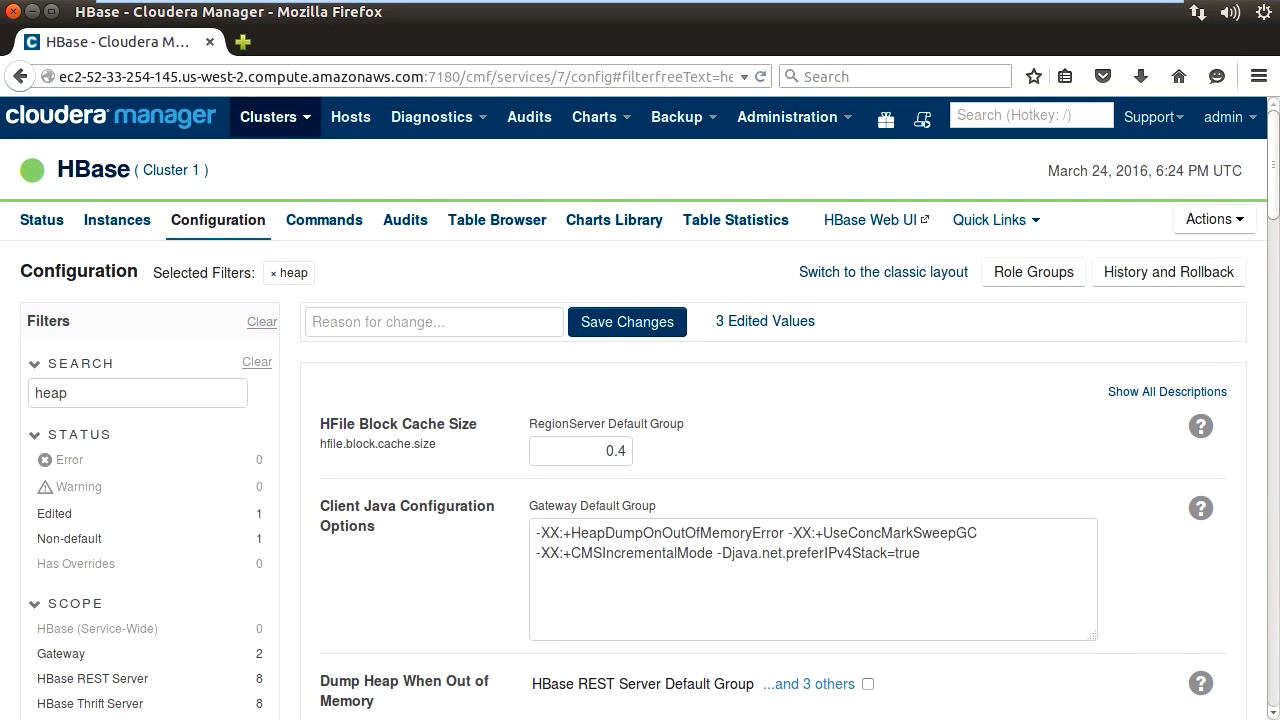
click(288, 272)
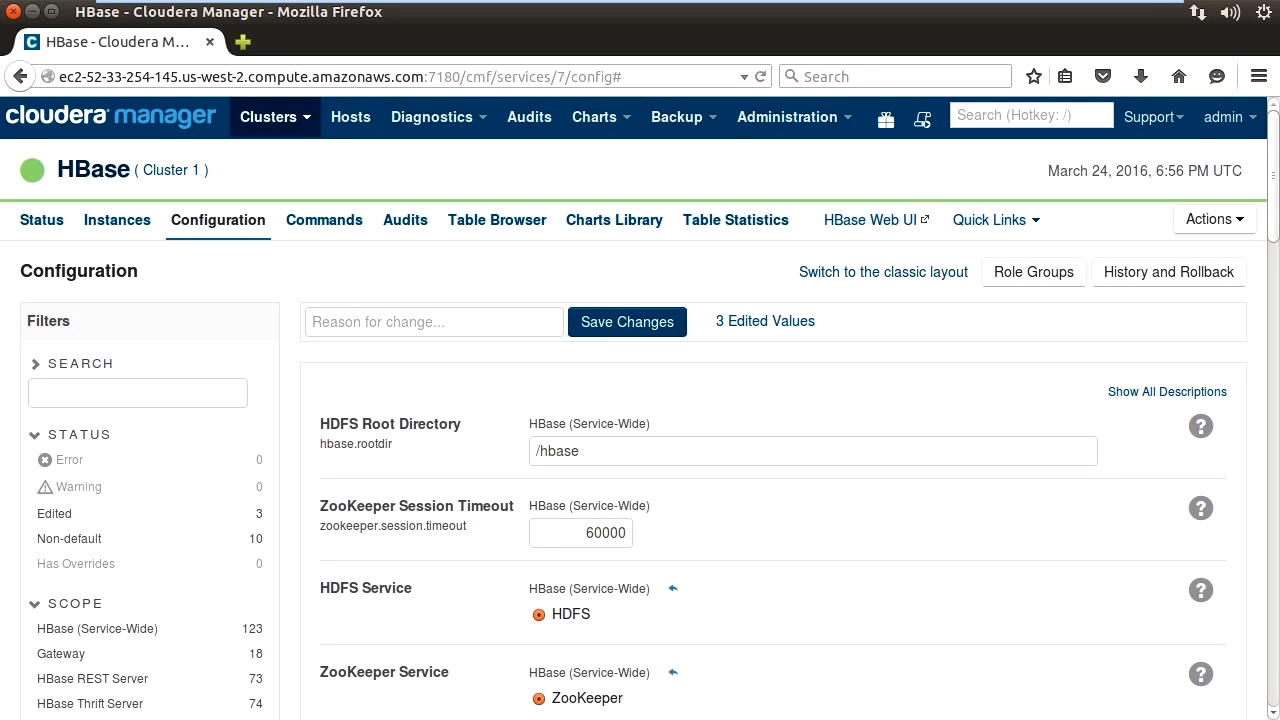
Filter the configuration for 'safety' and narrow the scope to RegionServer safety valves
click(136, 392)
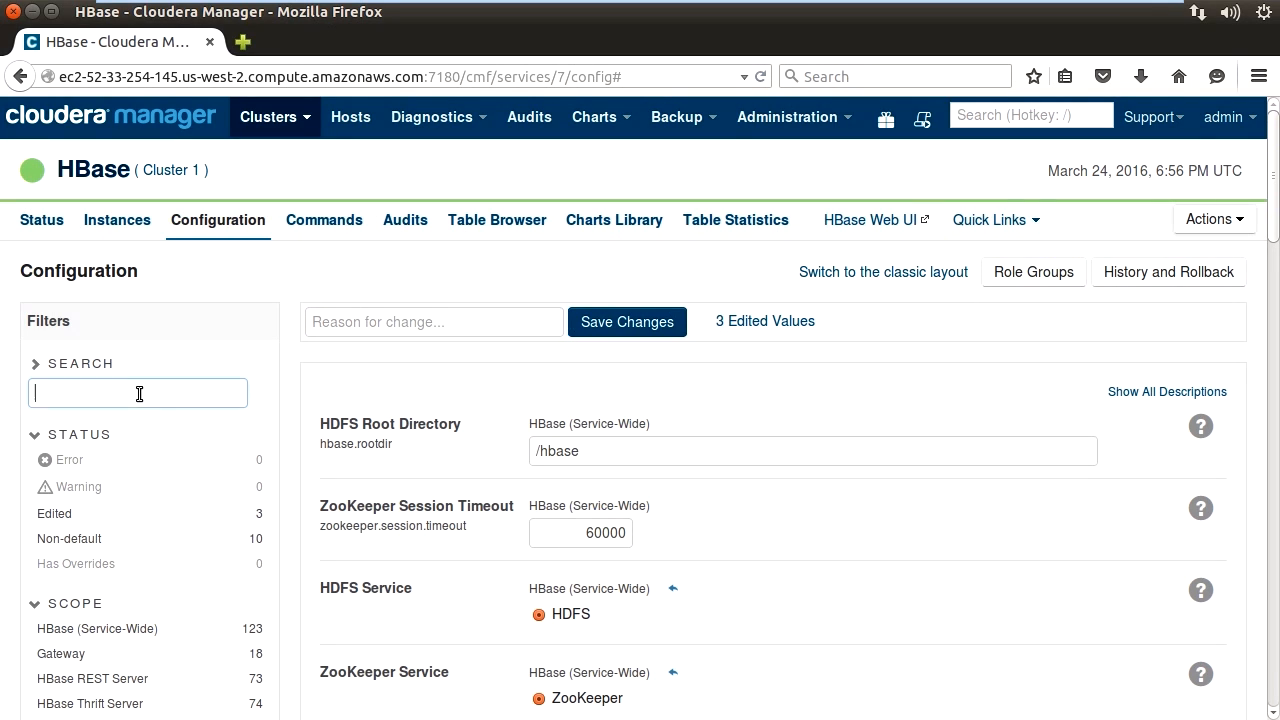
text(safety)
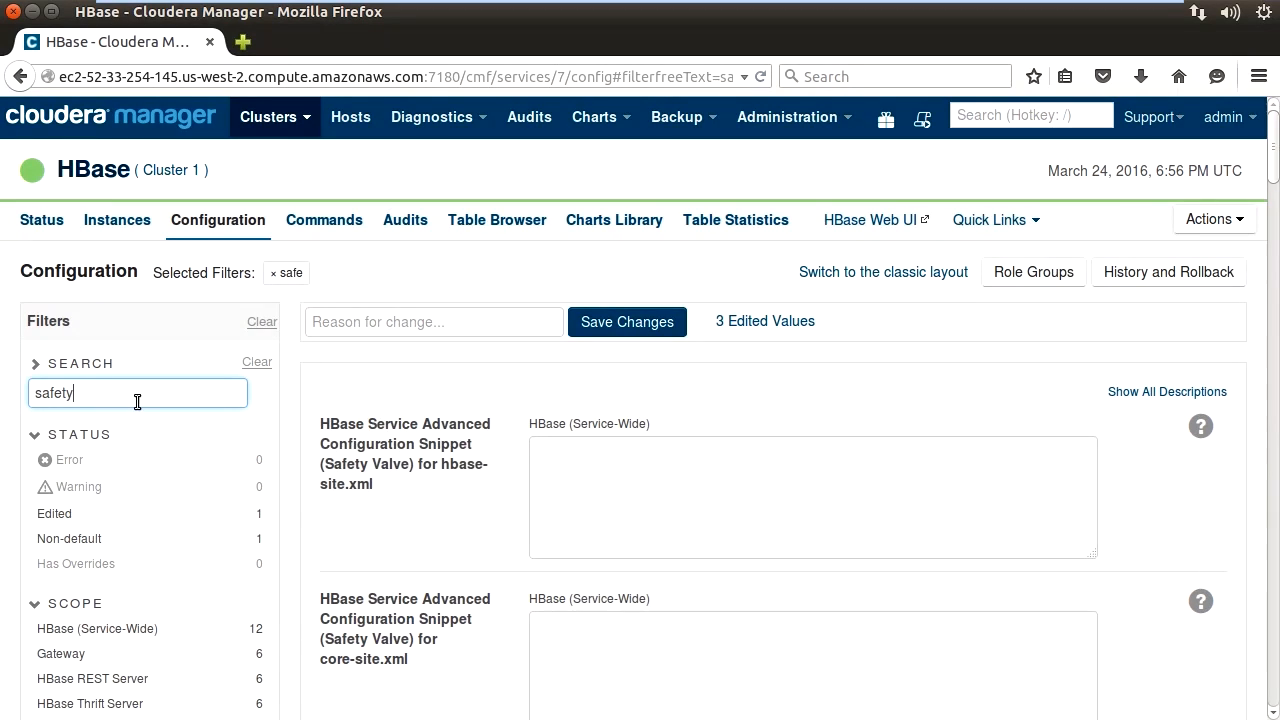
scroll(down, 3)
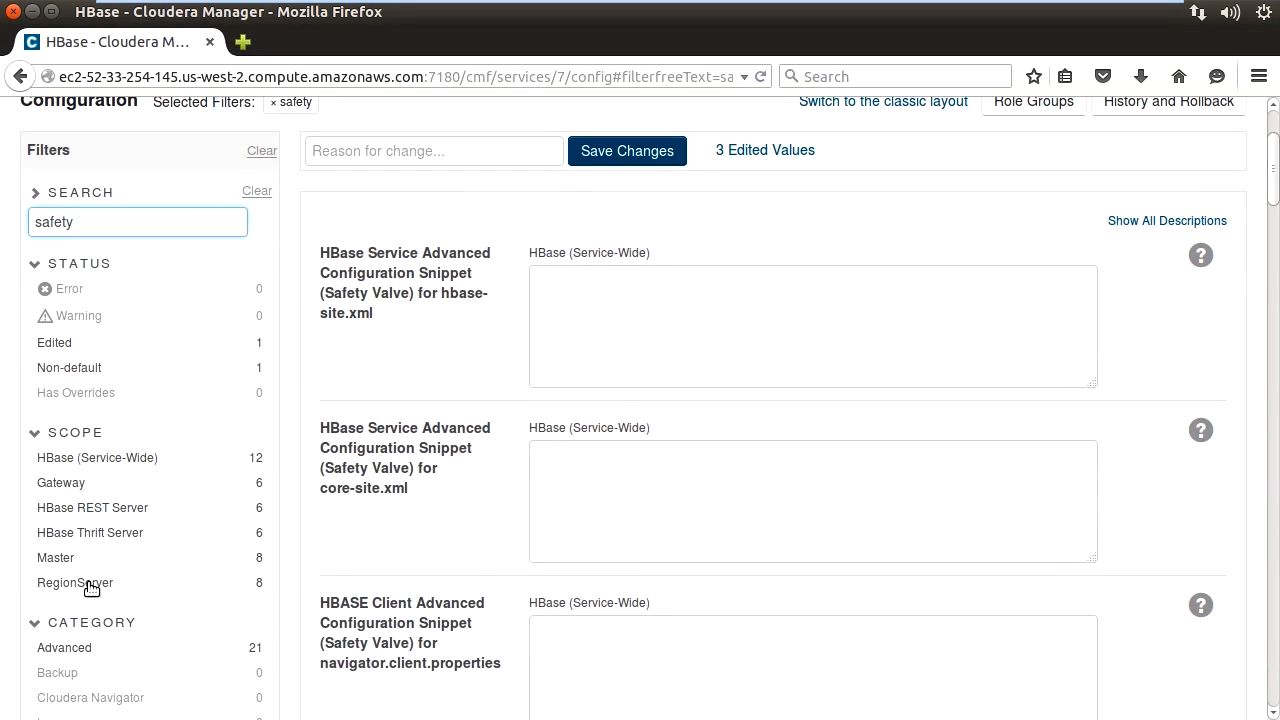
click(74, 582)
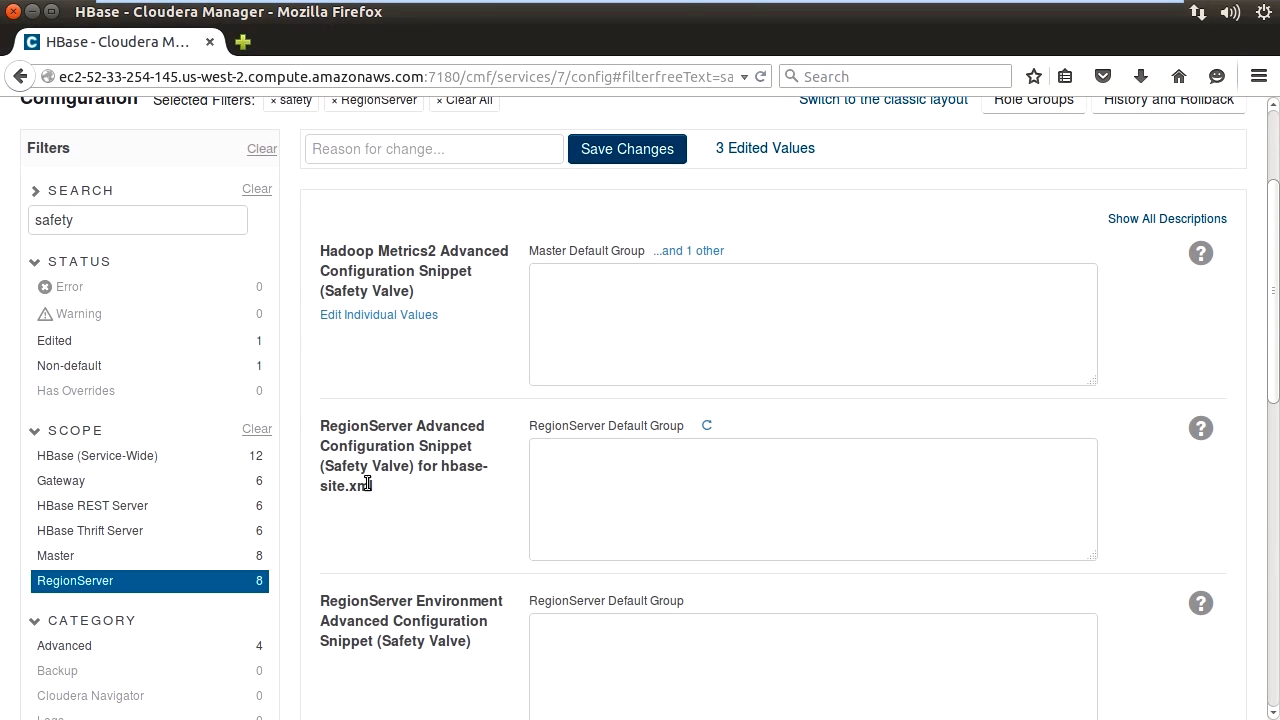
scroll(down, 3)
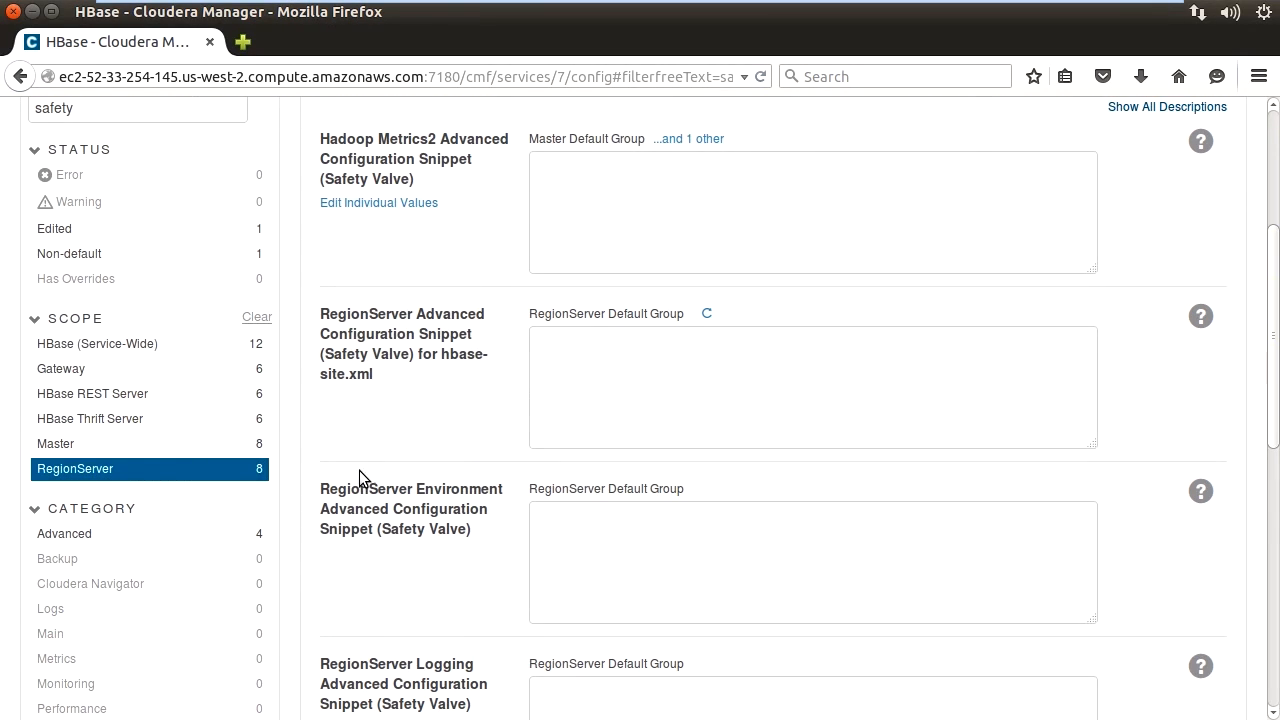
mouse_move(448, 344)
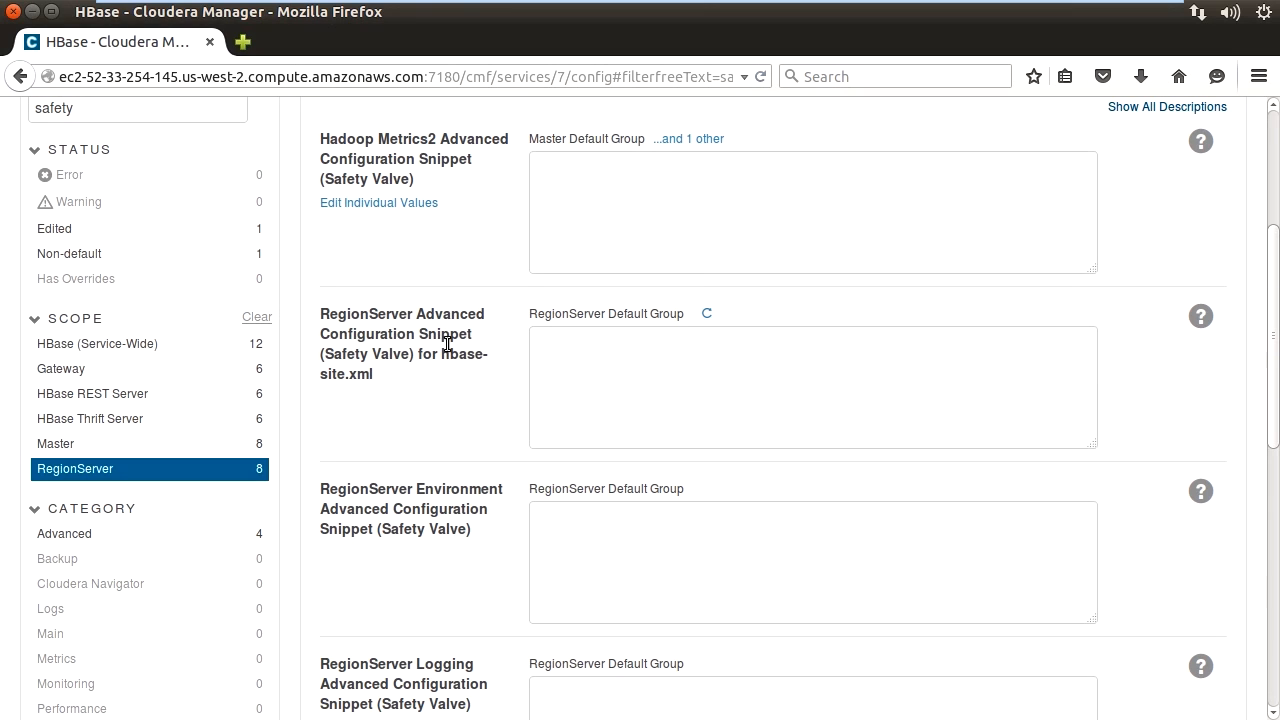
mouse_move(362, 374)
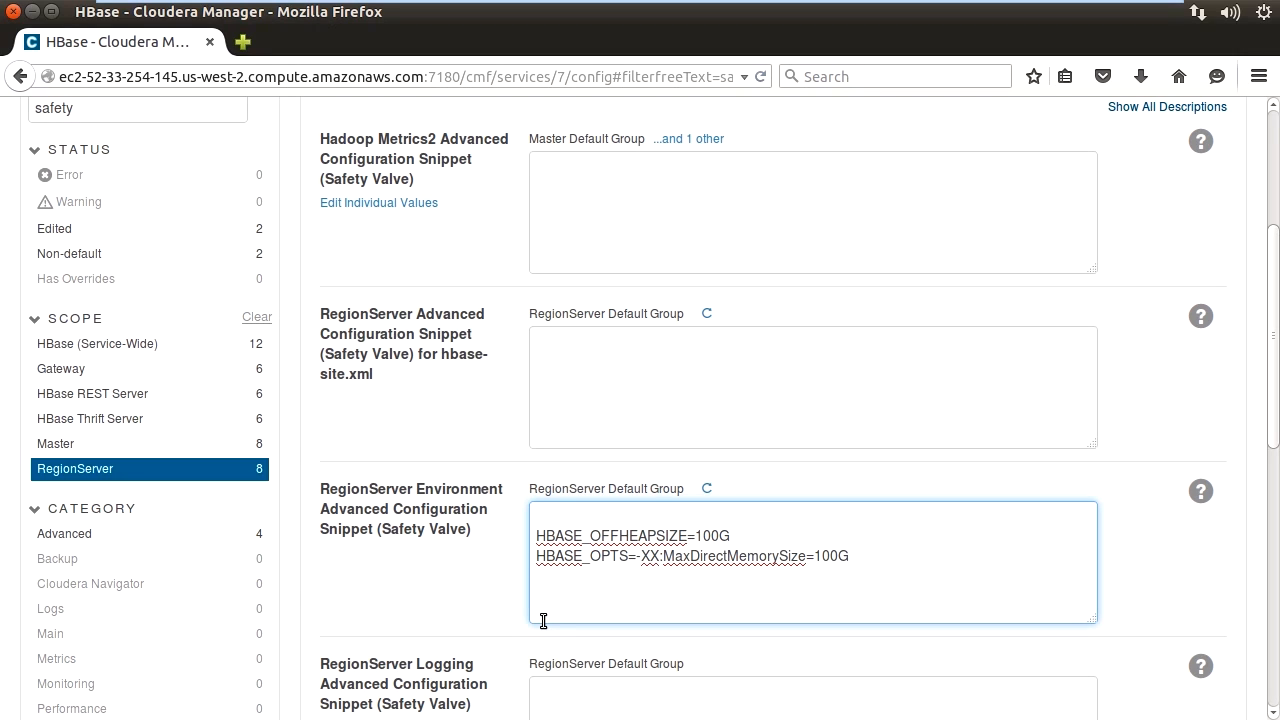
mouse_move(720, 538)
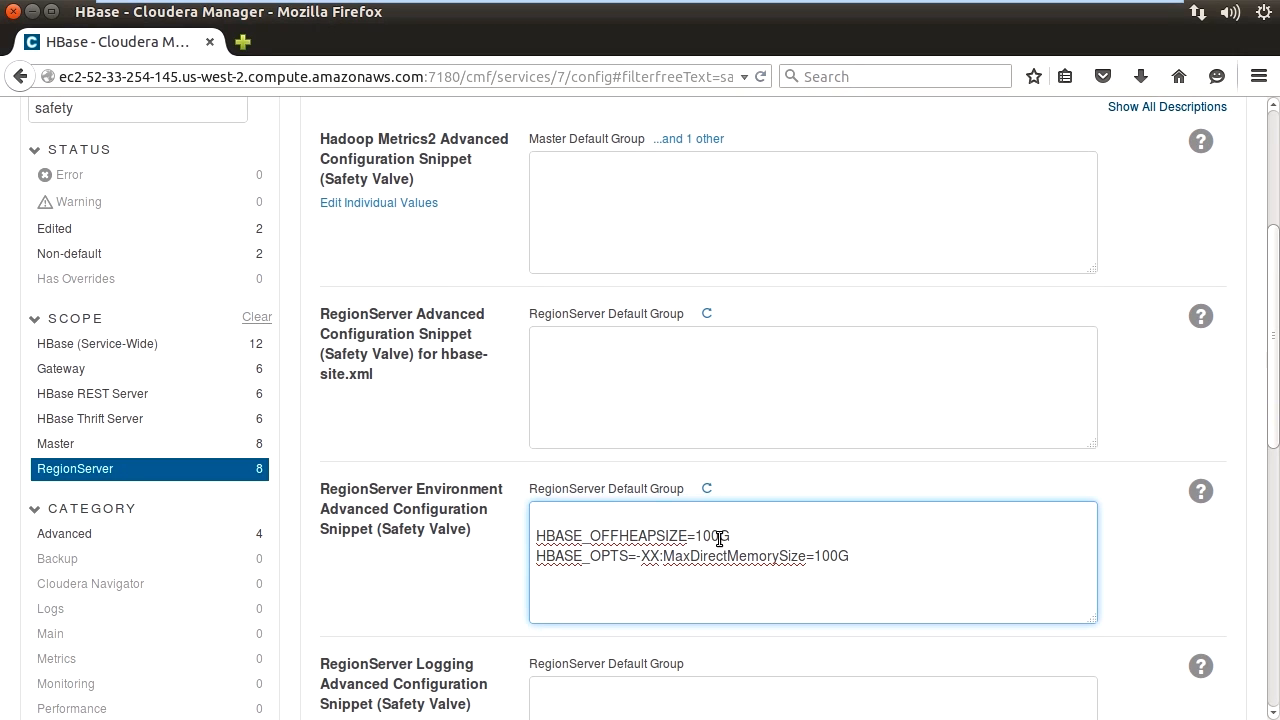
mouse_move(650, 564)
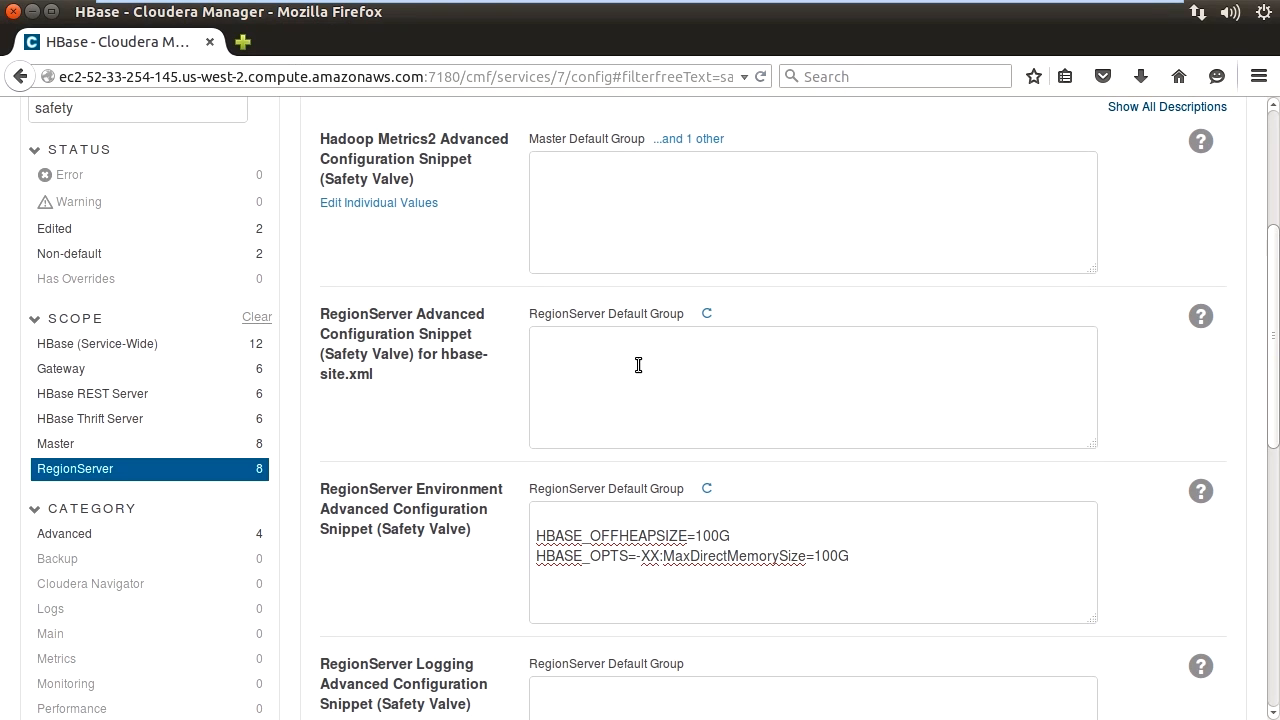
Enter the offheap ioengine, block cache size 0.2 and bucket cache size 98304 in the RegionServer hbase-site.xml snippet
click(812, 386)
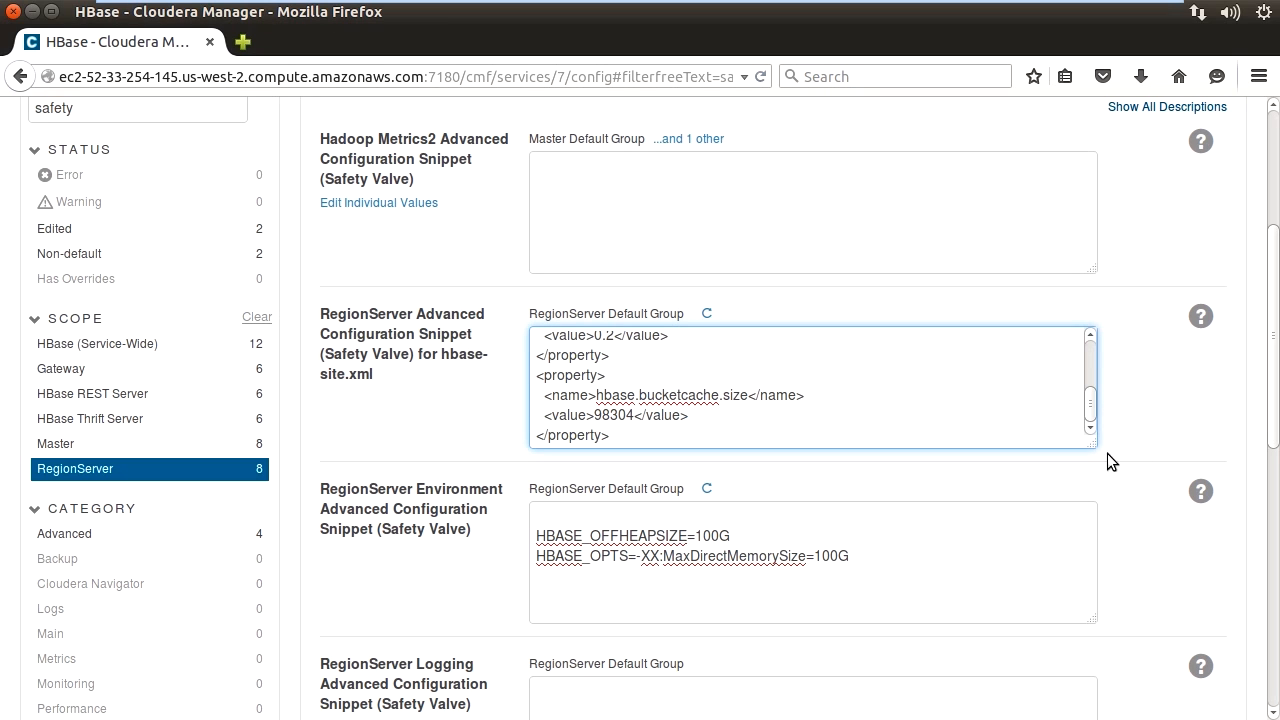
scroll(up, 3)
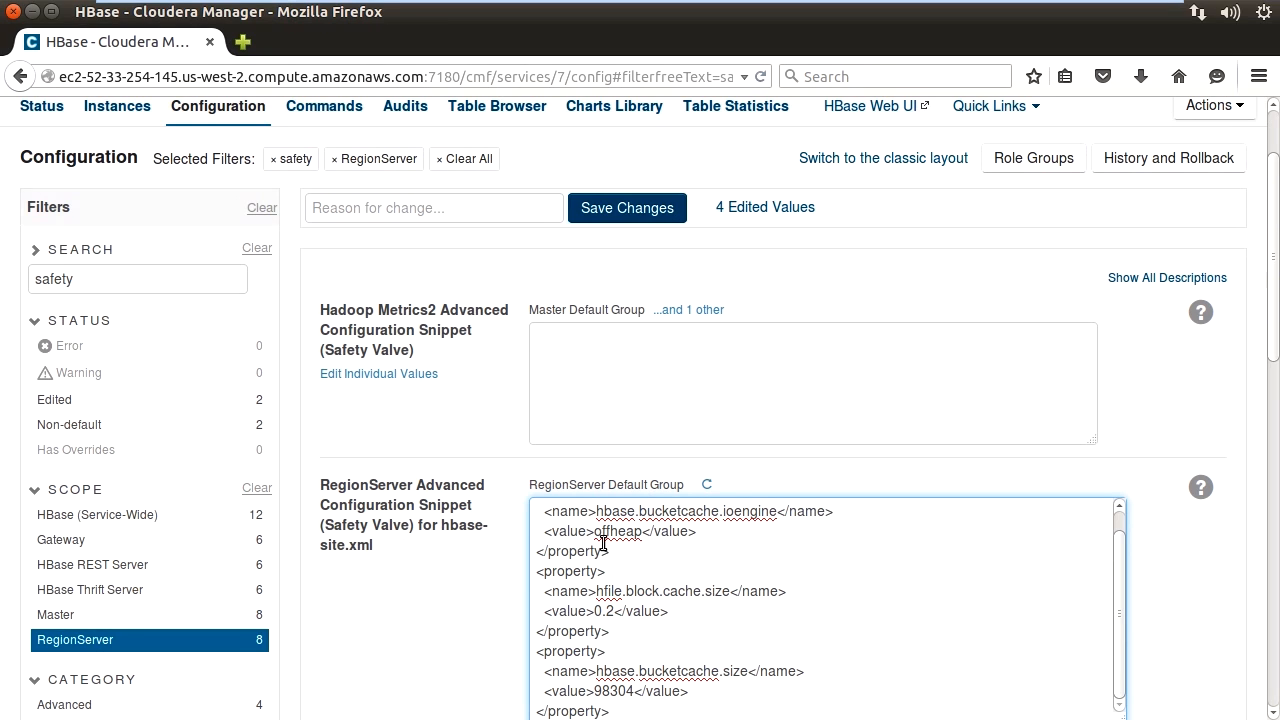
scroll(down, 3)
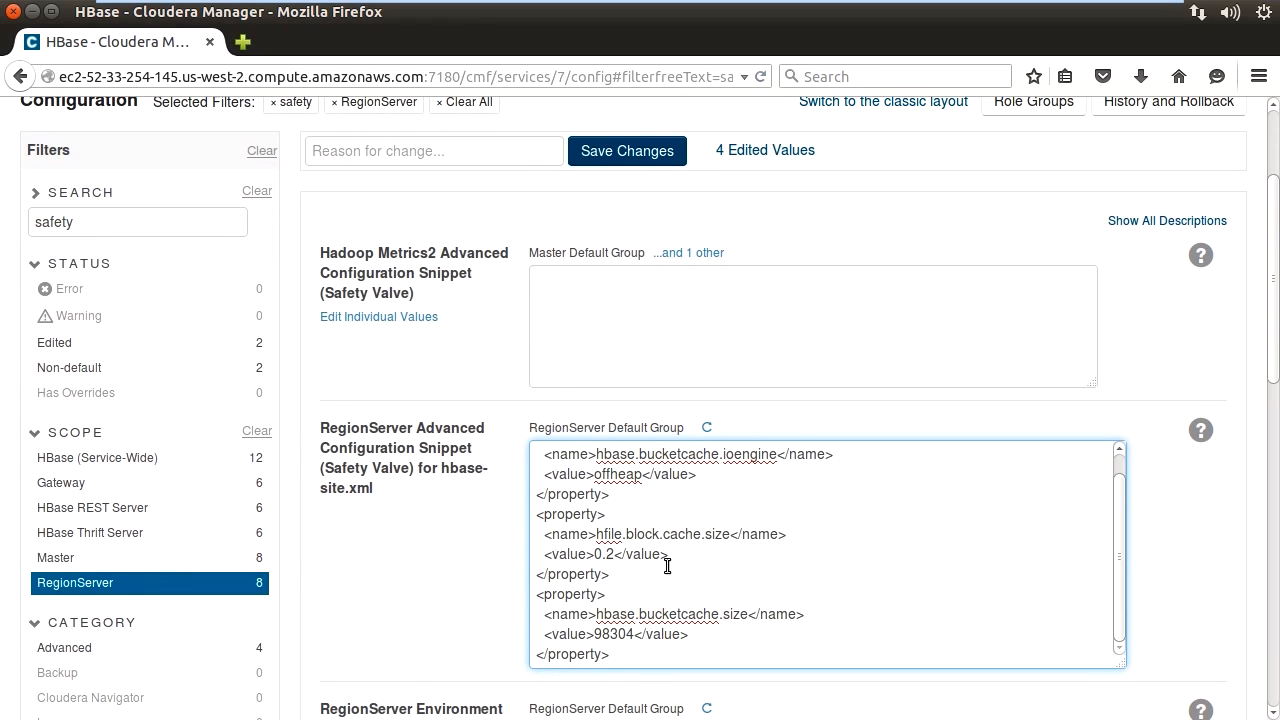
scroll(down, 3)
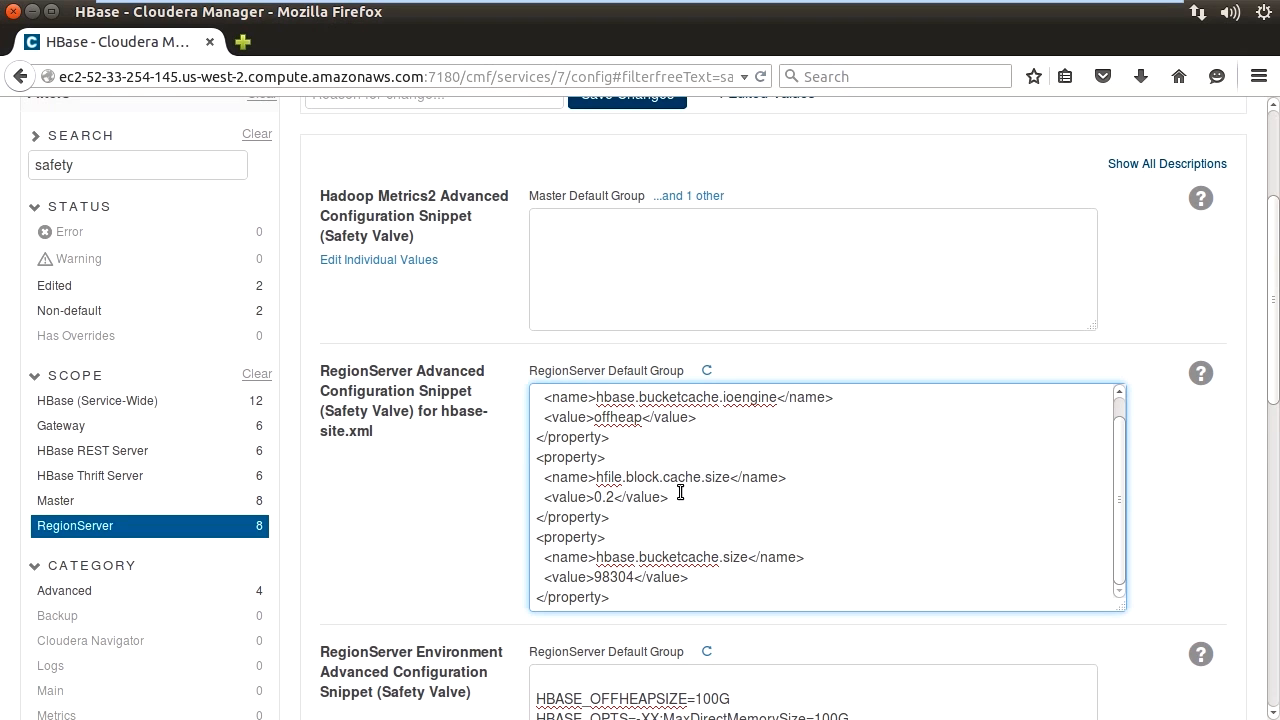
scroll(down, 3)
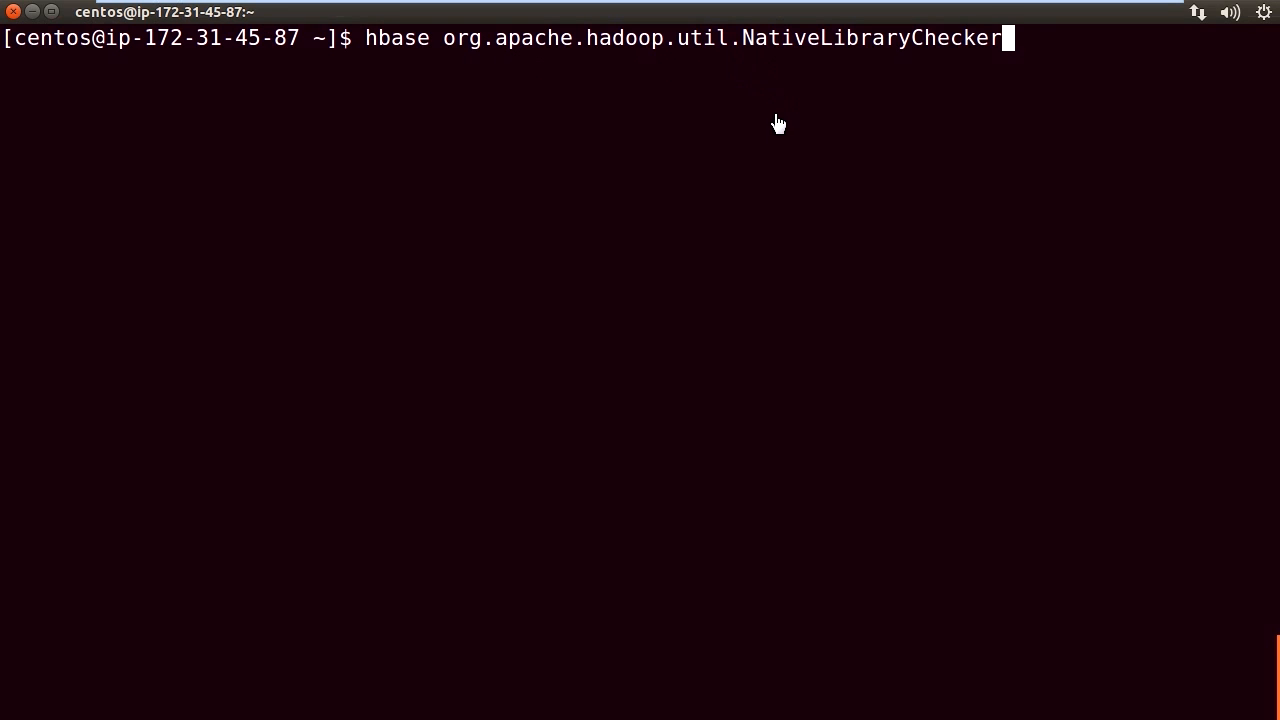
Run hbase NativeLibraryChecker and confirm hadoop, zlib, snappy, lz4, bzip2 and openssl report true
key(Return)
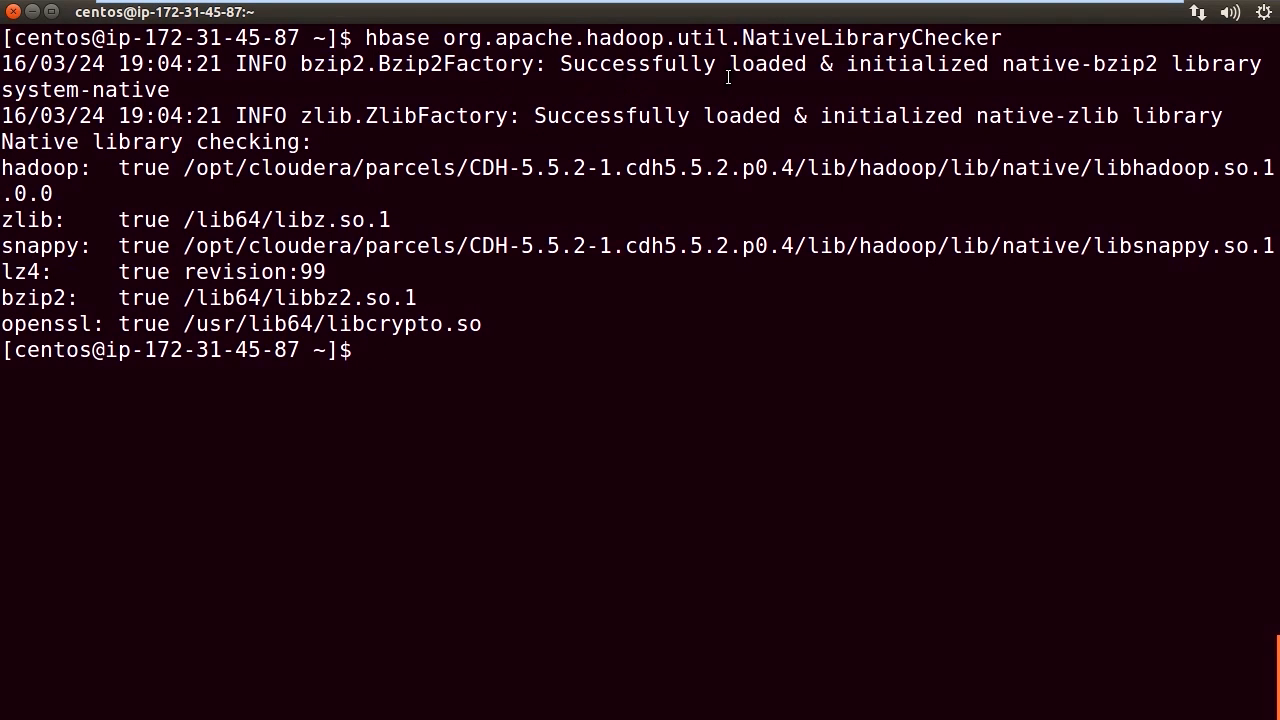
mouse_move(624, 140)
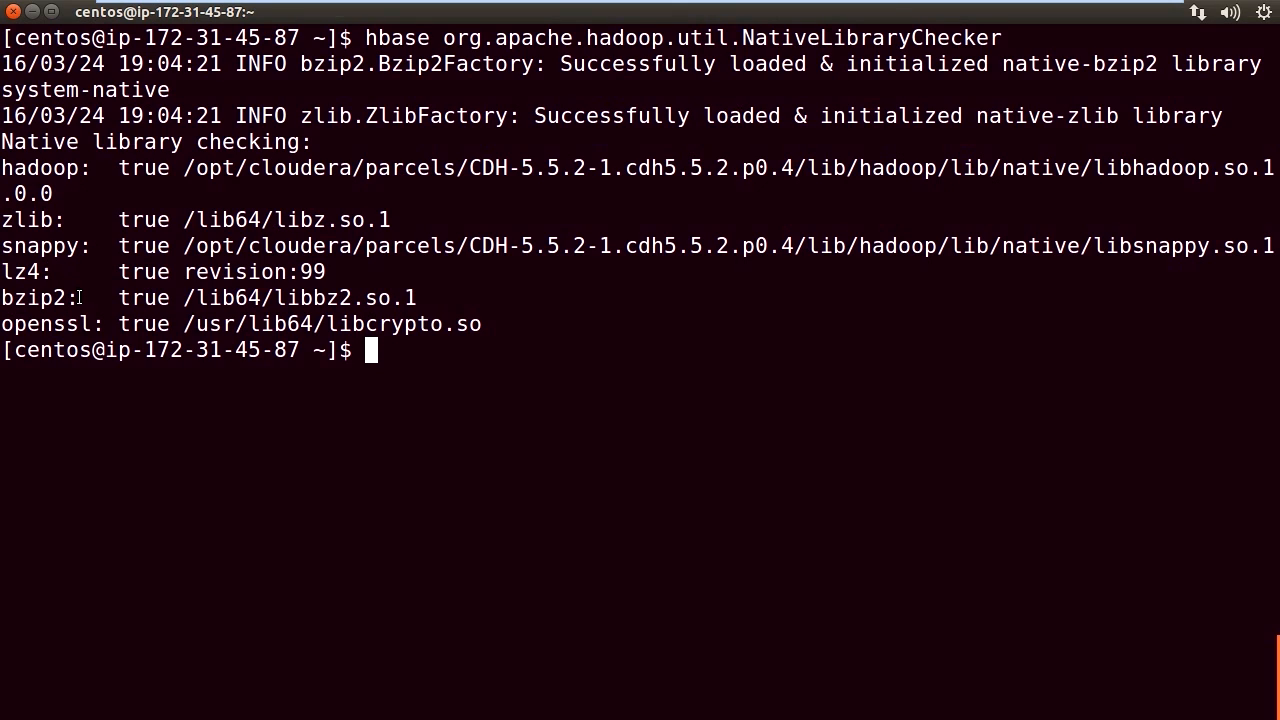
mouse_move(96, 324)
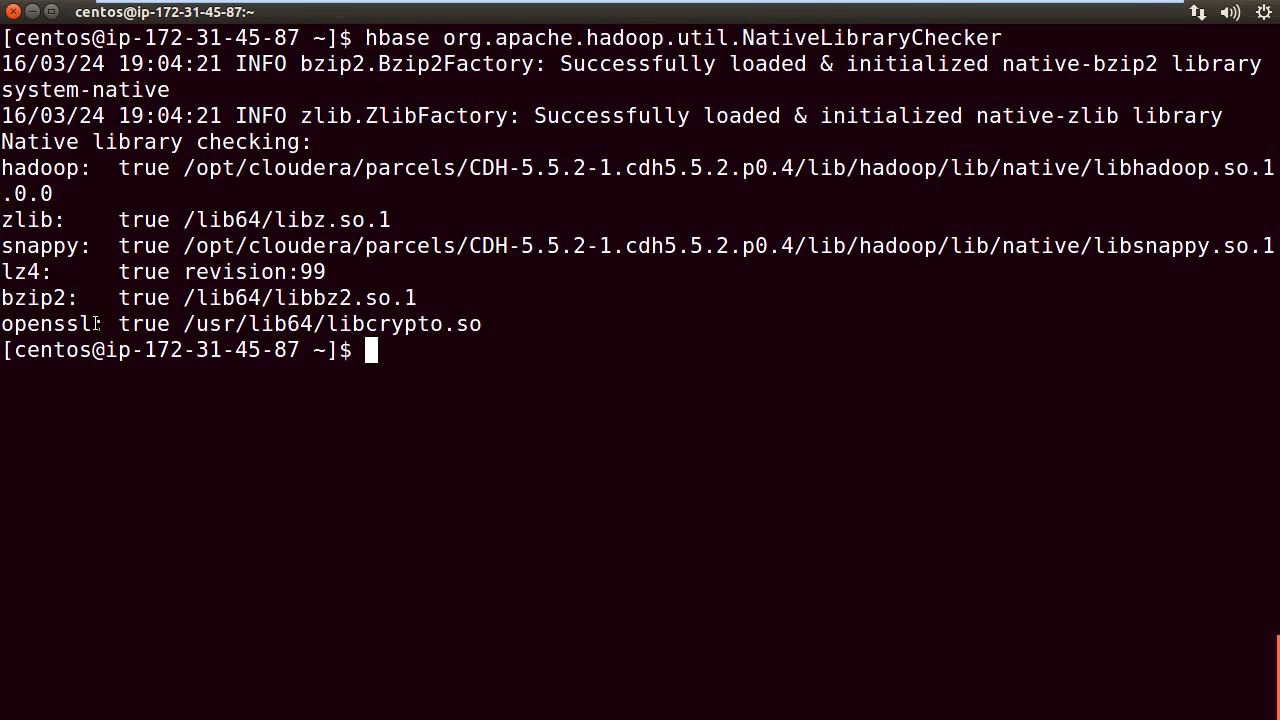